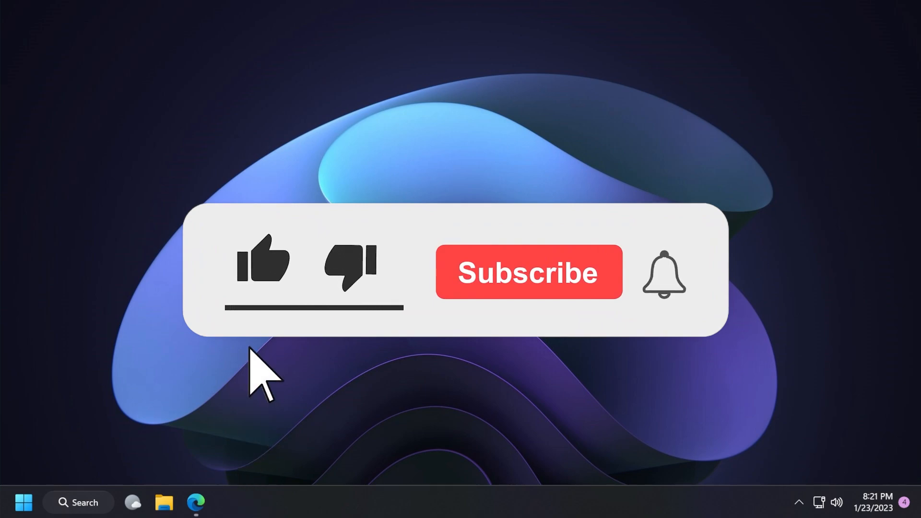
- Check the Windows version details and close the old Notepad window
click(262, 261)
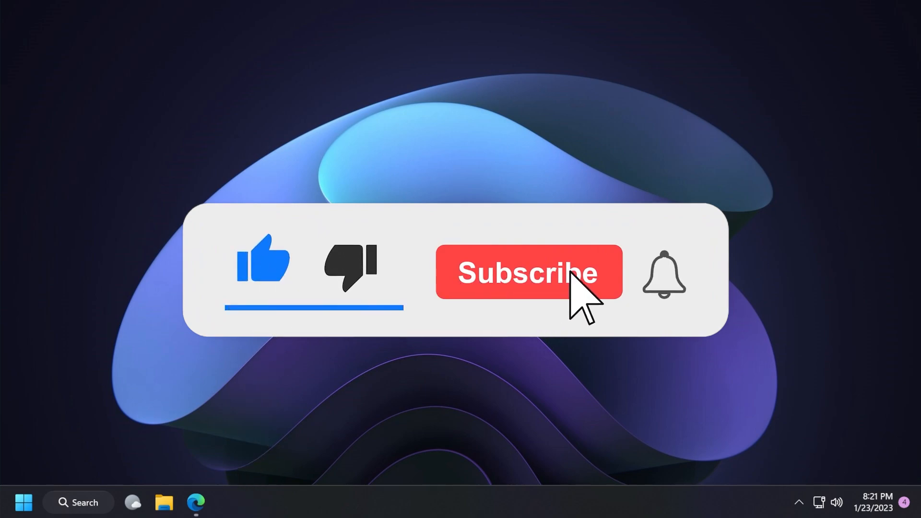
click(528, 271)
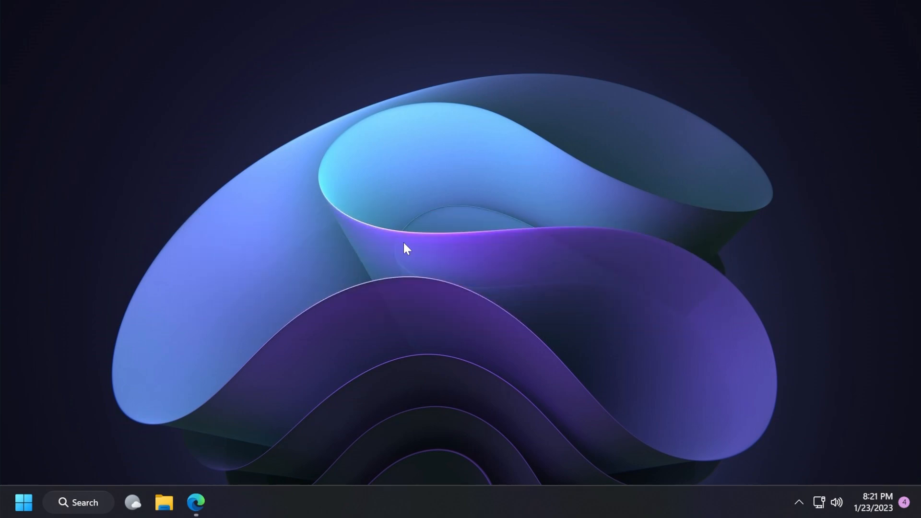
click(228, 502)
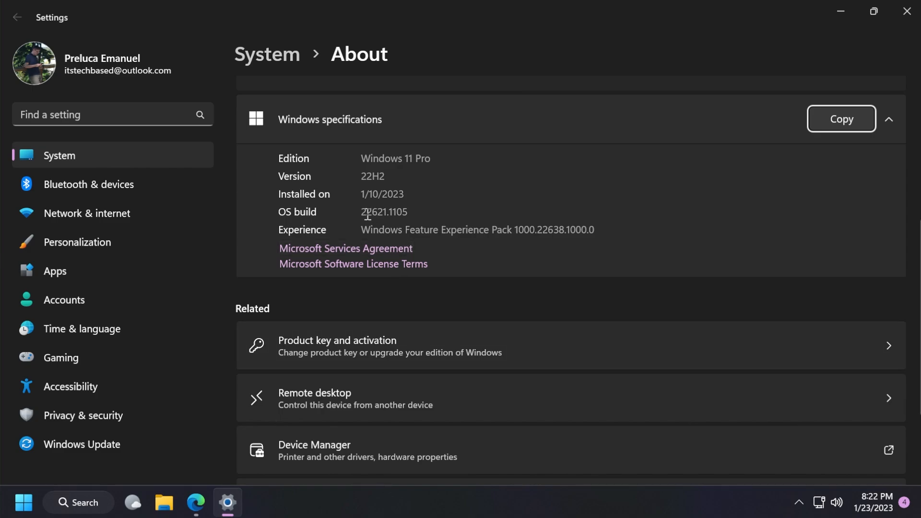
mouse_move(394, 227)
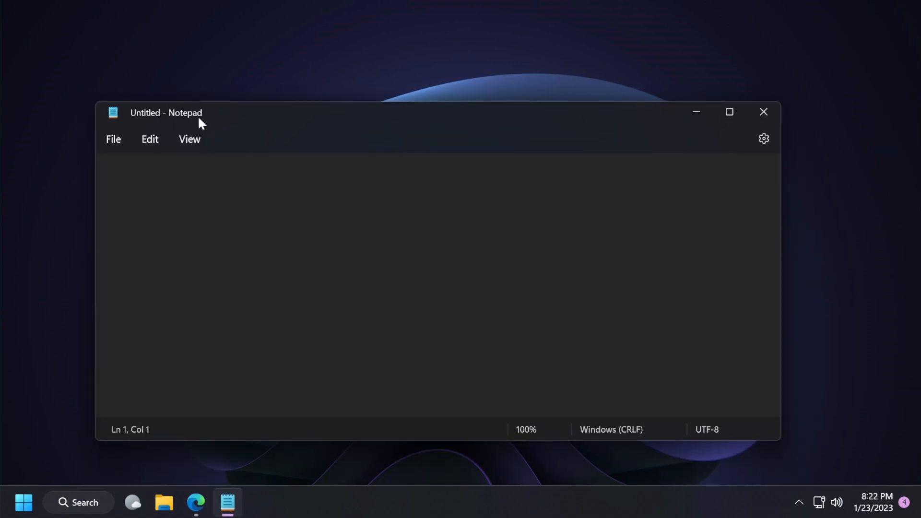
click(763, 112)
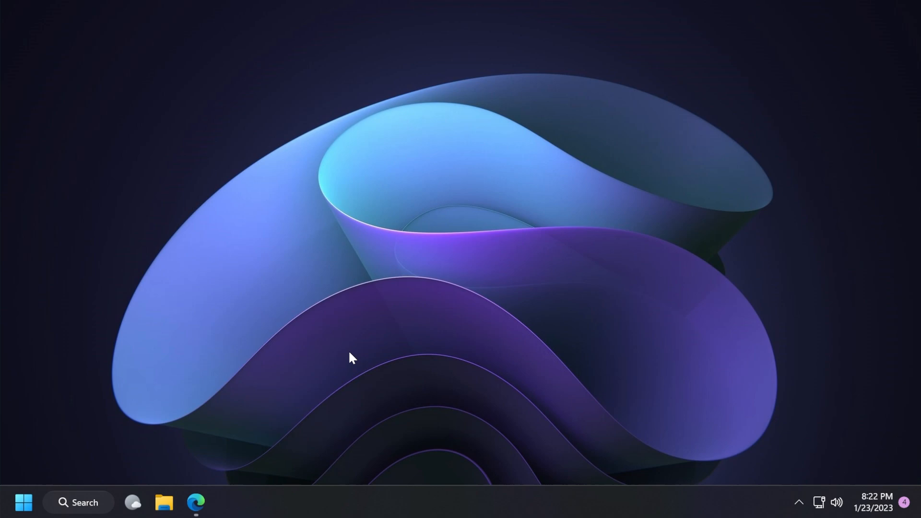
- Paste the Windows Notepad Store URL into store.rg-adguard.net's link field
click(196, 502)
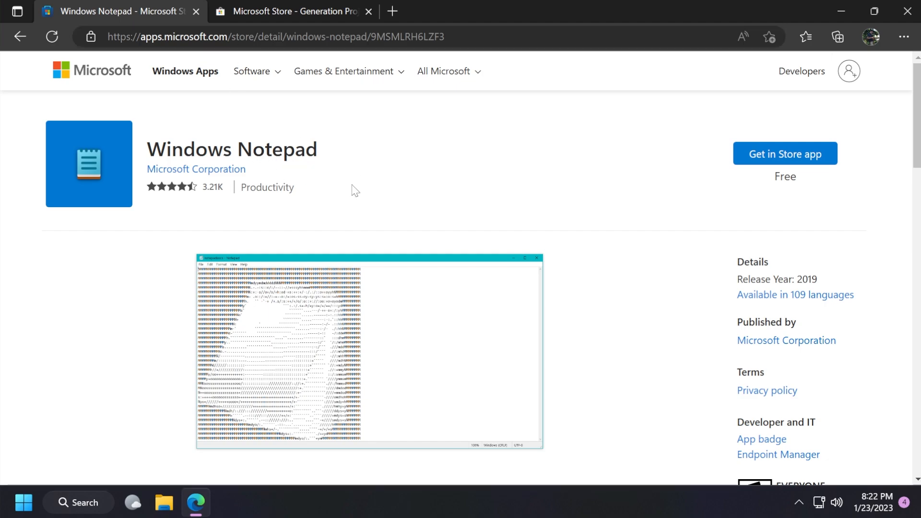
click(292, 11)
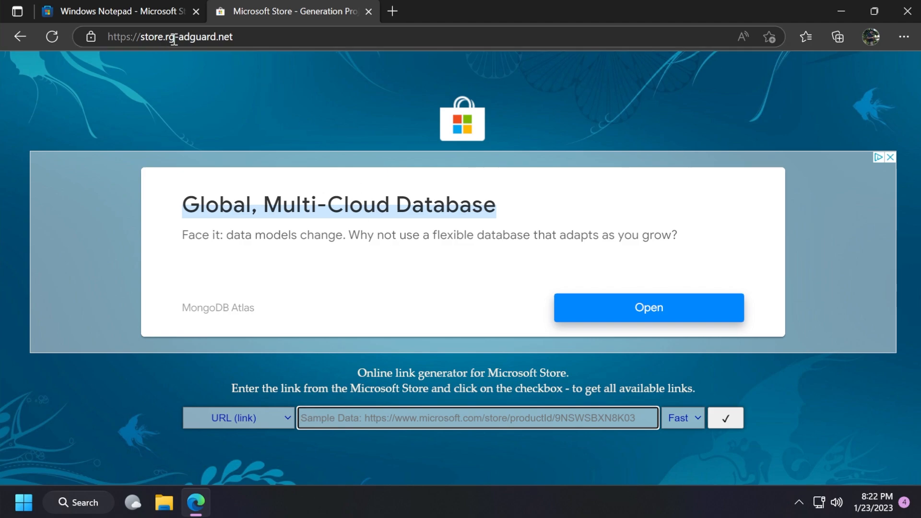
mouse_move(254, 55)
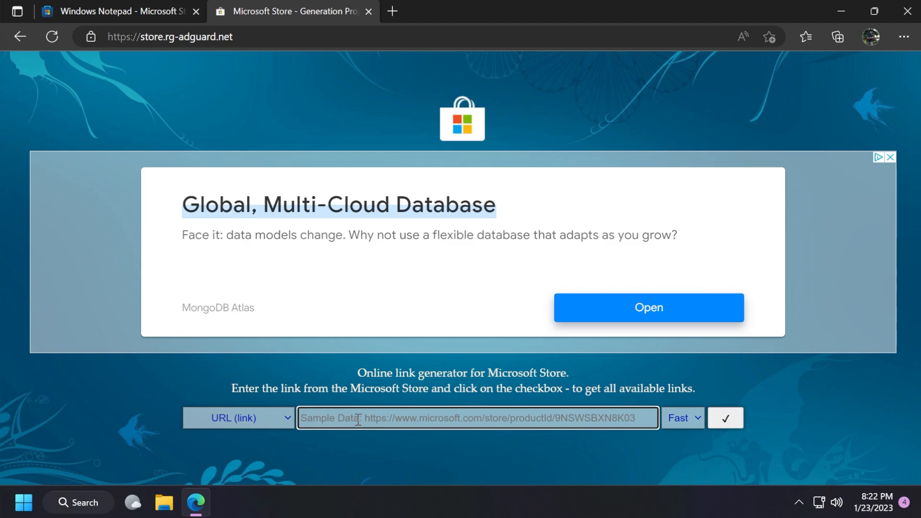
mouse_move(235, 419)
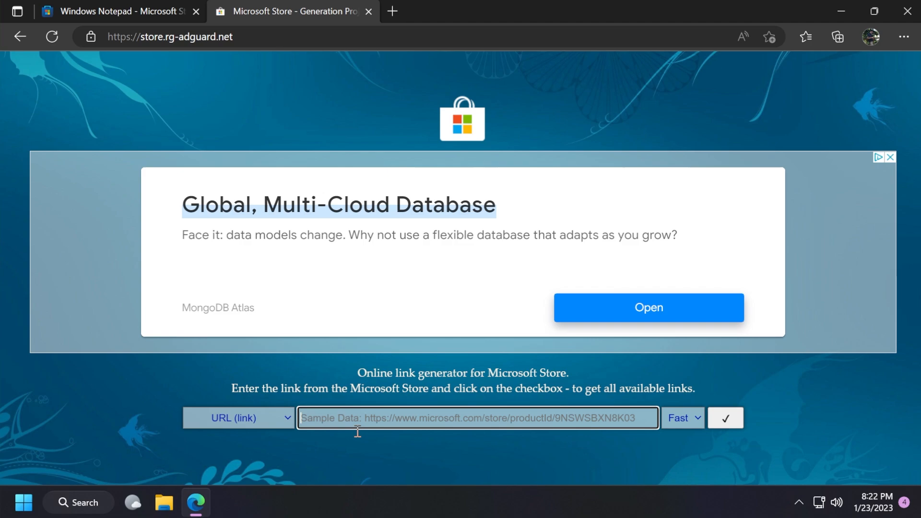
text(https://apps.microsoft.com/store/detail/windows-notepad/9MSMLRH6LZF3)
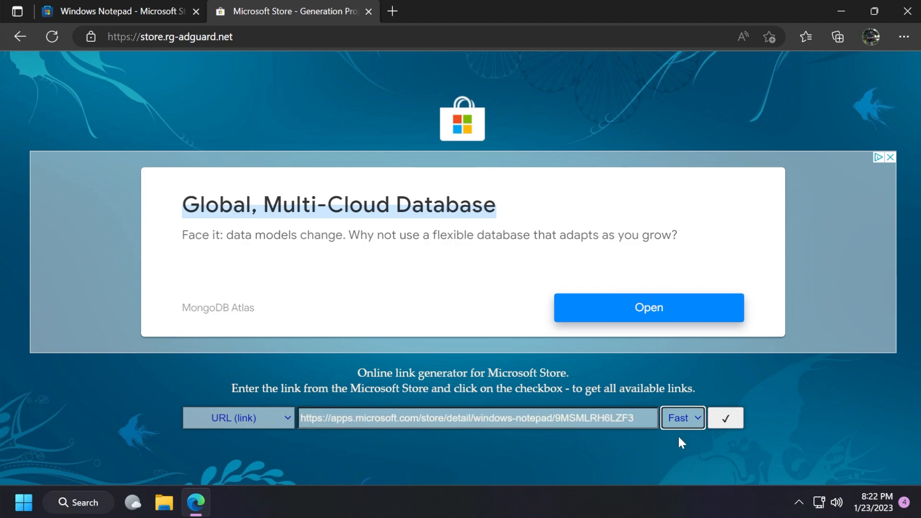
mouse_move(680, 442)
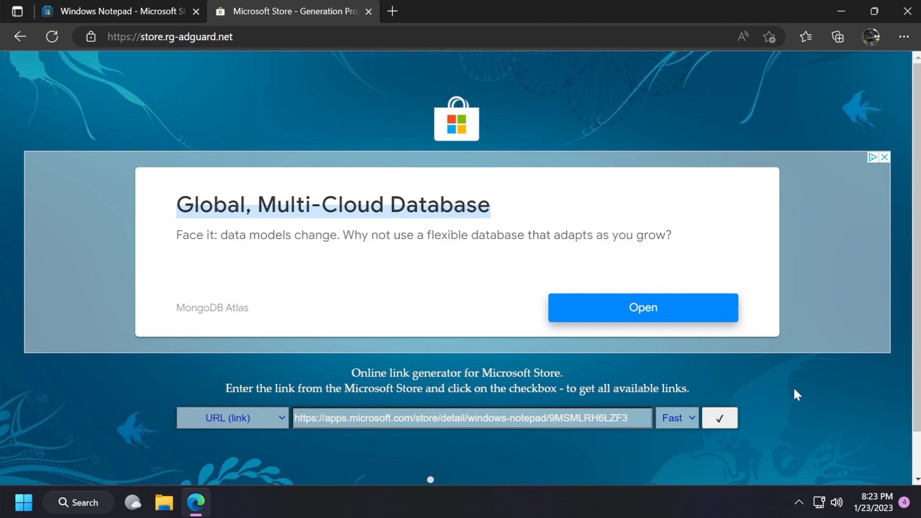
- Generate the download links and keep the WindowsNotepad_11.2212.33.0 msixbundle despite the warning
click(719, 418)
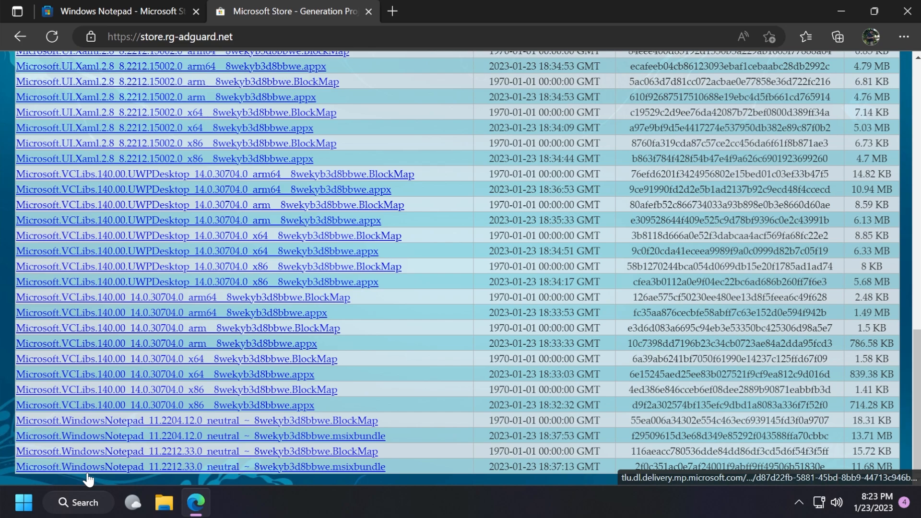
mouse_move(166, 474)
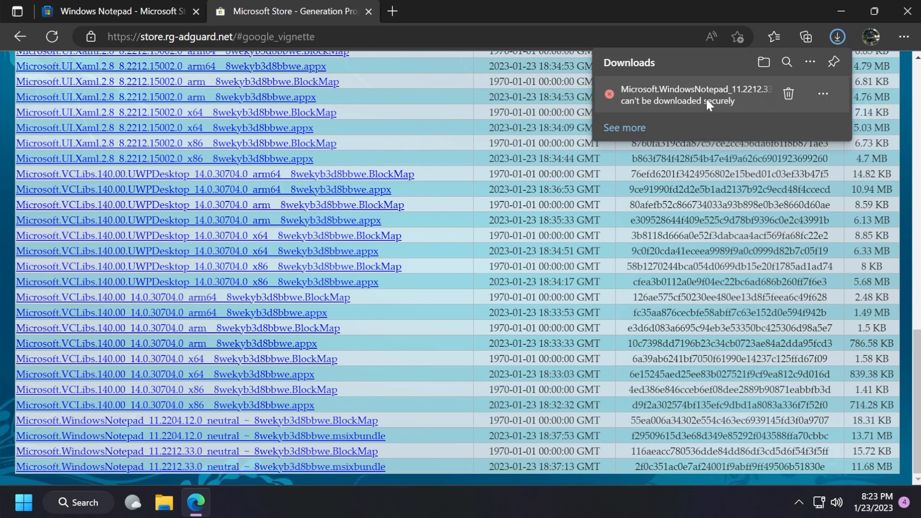
mouse_move(676, 100)
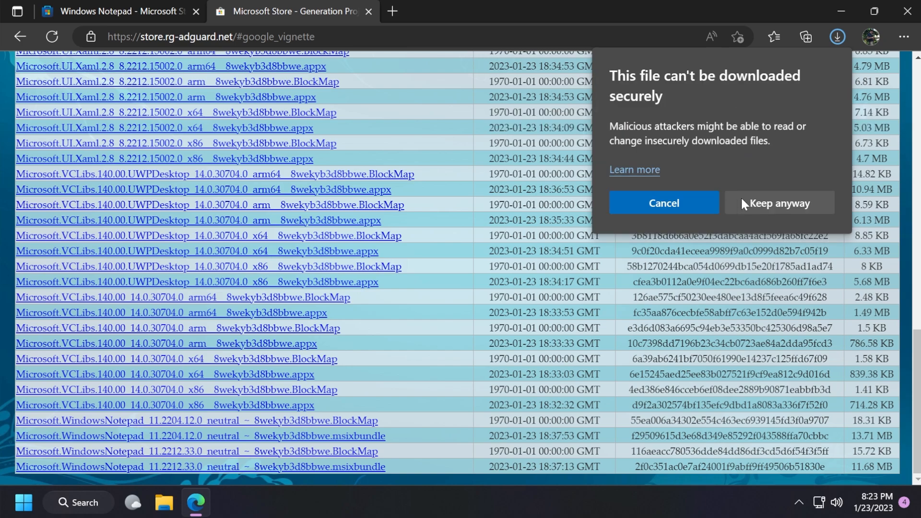
click(780, 202)
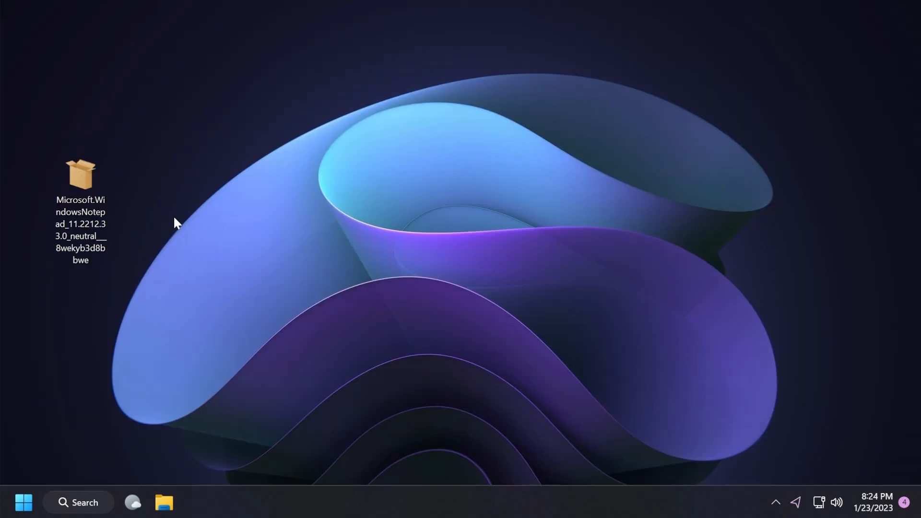
- Run the downloaded msixbundle, update Notepad to 11.2212.33.0, and launch it
double_click(81, 174)
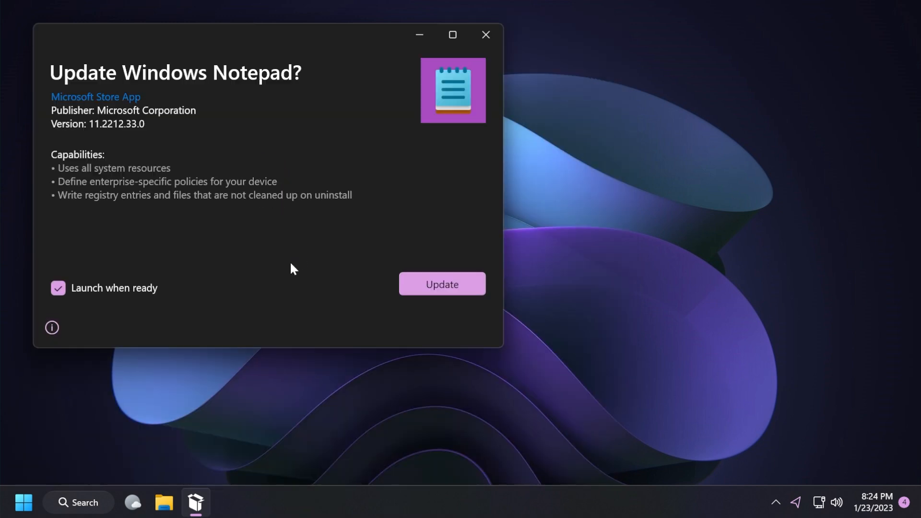
click(442, 284)
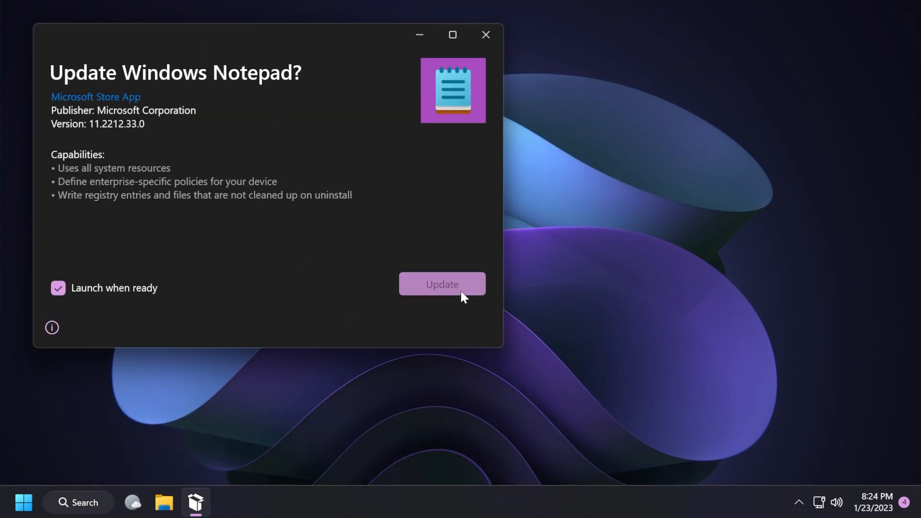
click(442, 284)
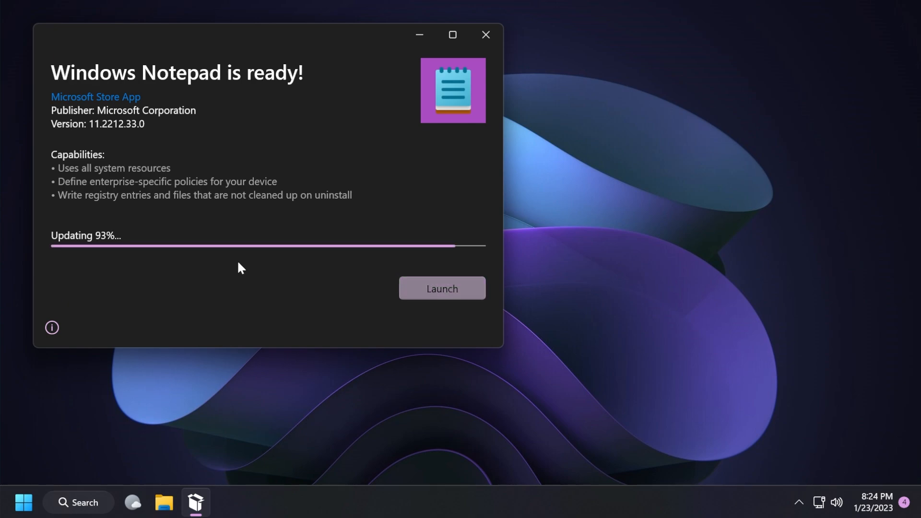
click(442, 288)
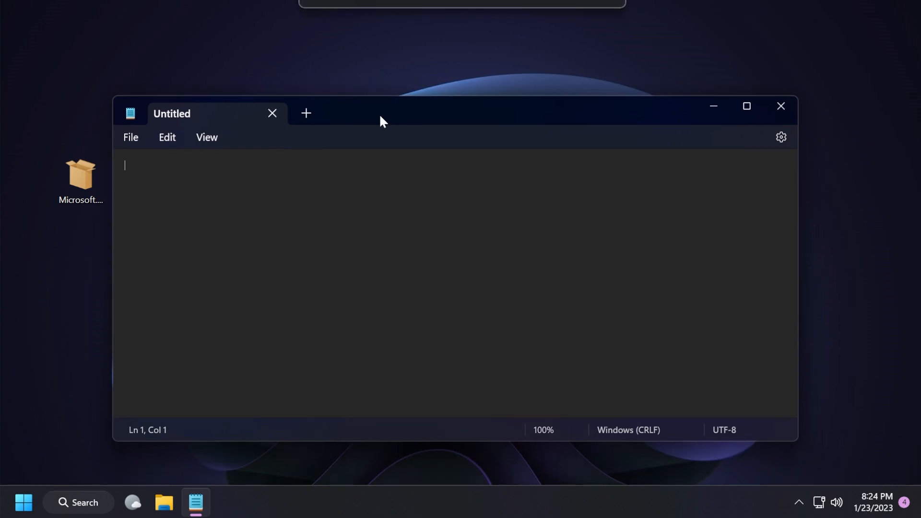
- Add blank tabs, view a tab's context menu, and open Notepad Settings
click(306, 113)
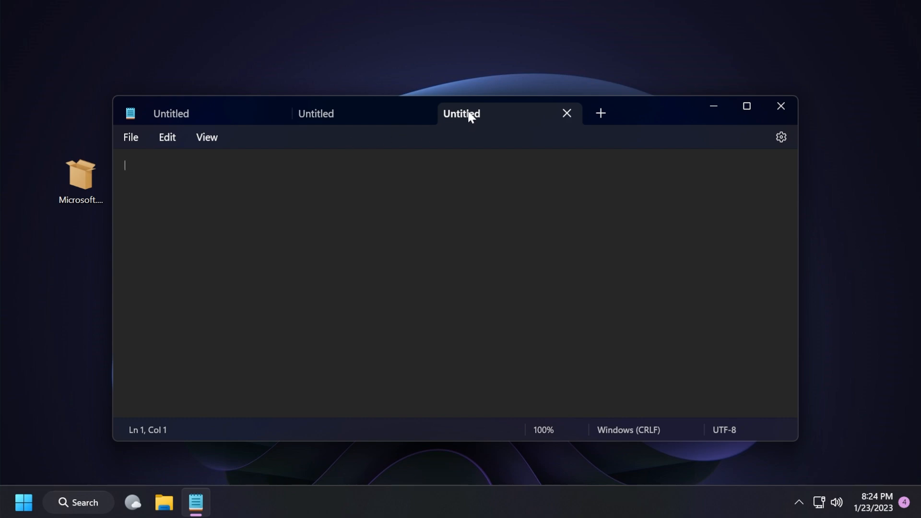
right_click(461, 113)
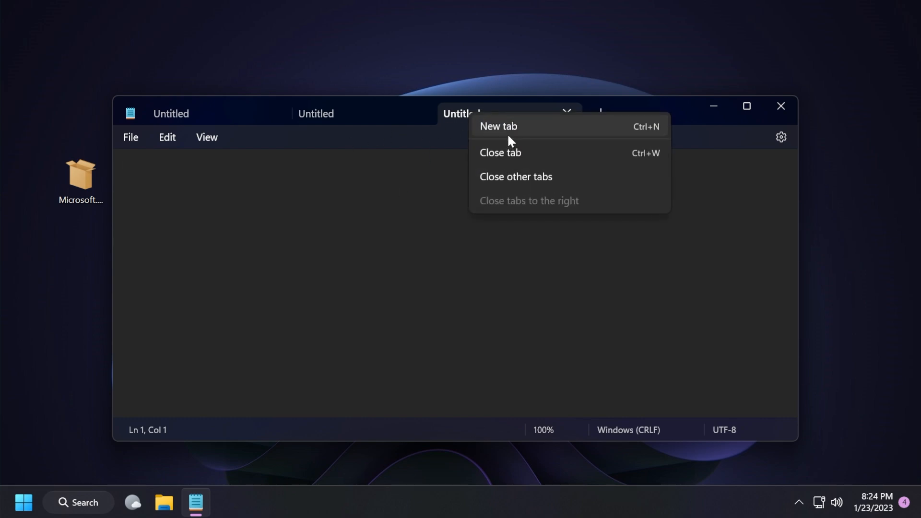
mouse_move(663, 137)
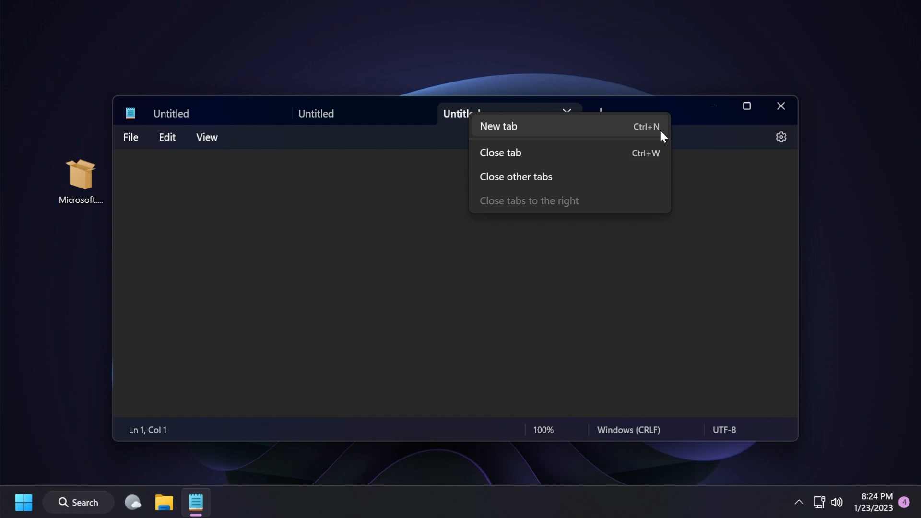
mouse_move(639, 159)
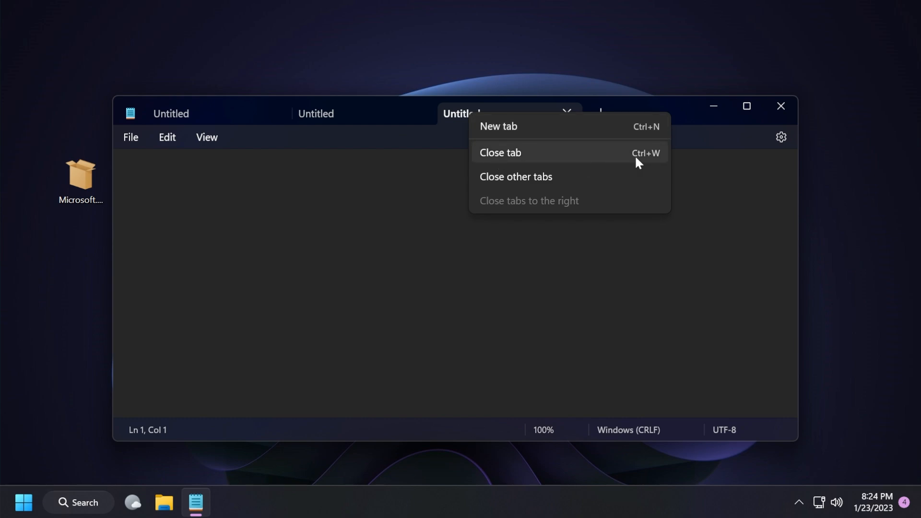
mouse_move(529, 179)
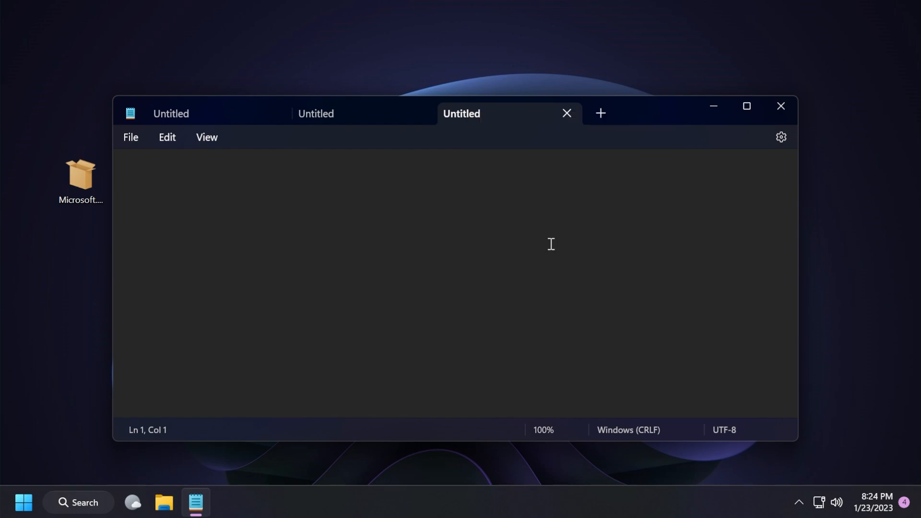
click(782, 137)
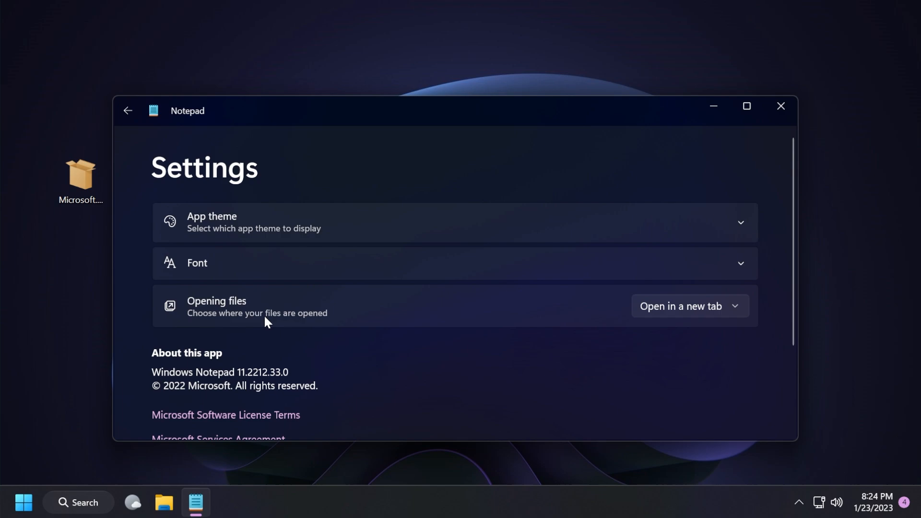
- Set Opening files to 'Open in a new tab'
click(688, 306)
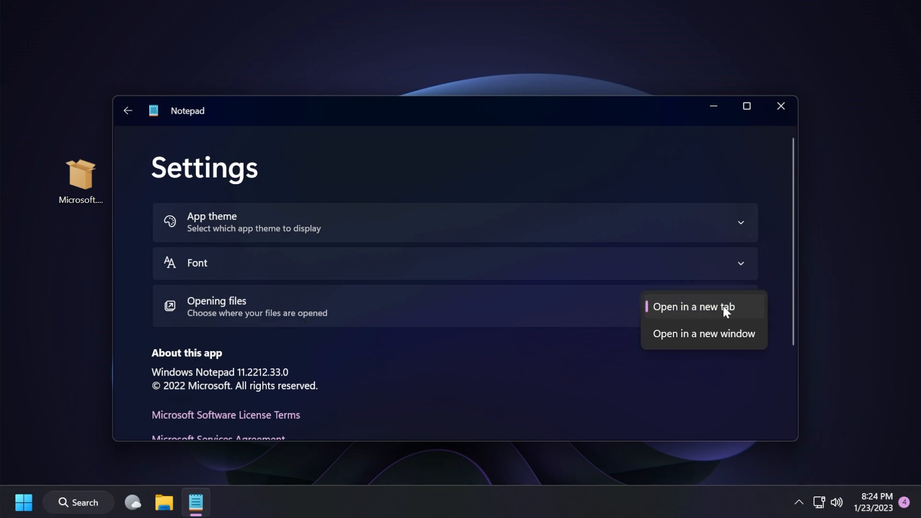
click(694, 306)
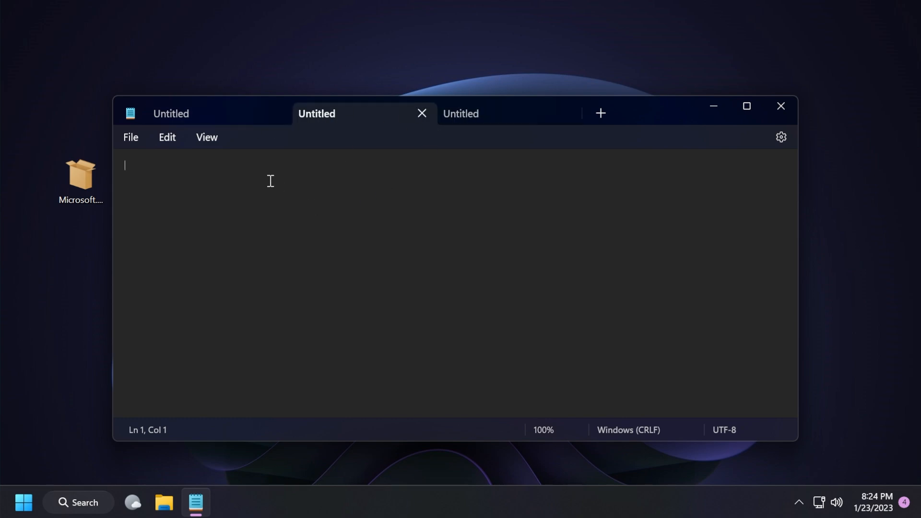
- Type 'techbased' into a tab, then close the Notepad window
text(techbas)
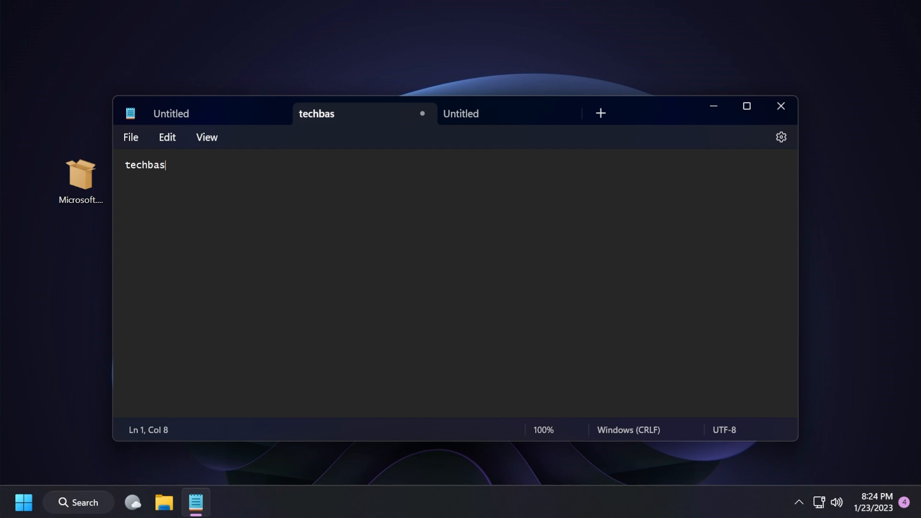
text(ed)
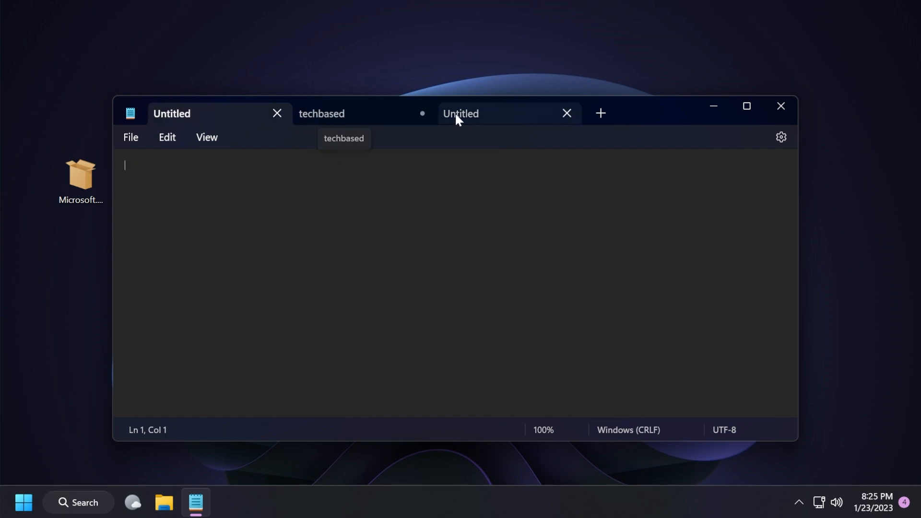
mouse_move(338, 187)
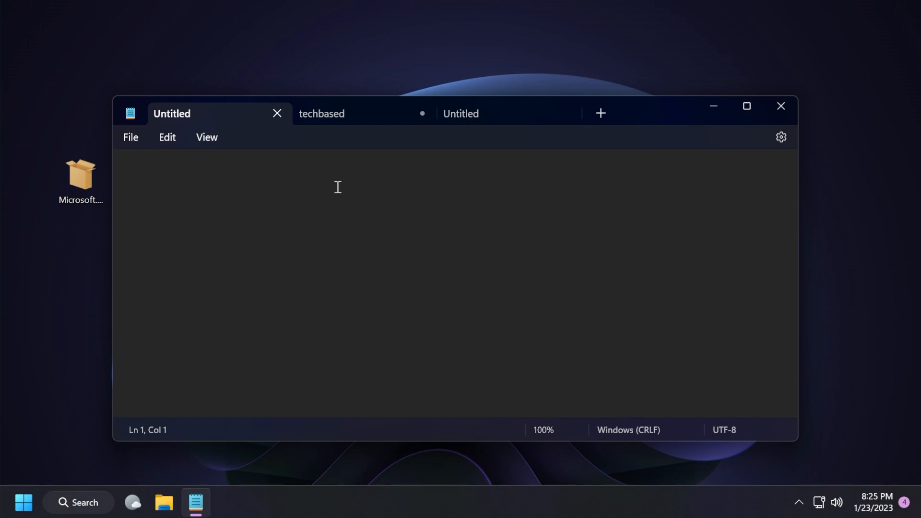
click(781, 106)
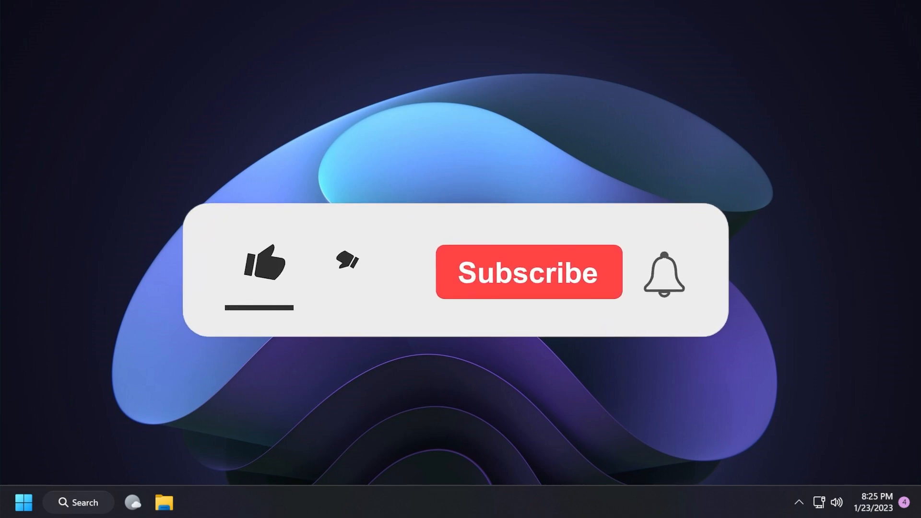
click(264, 265)
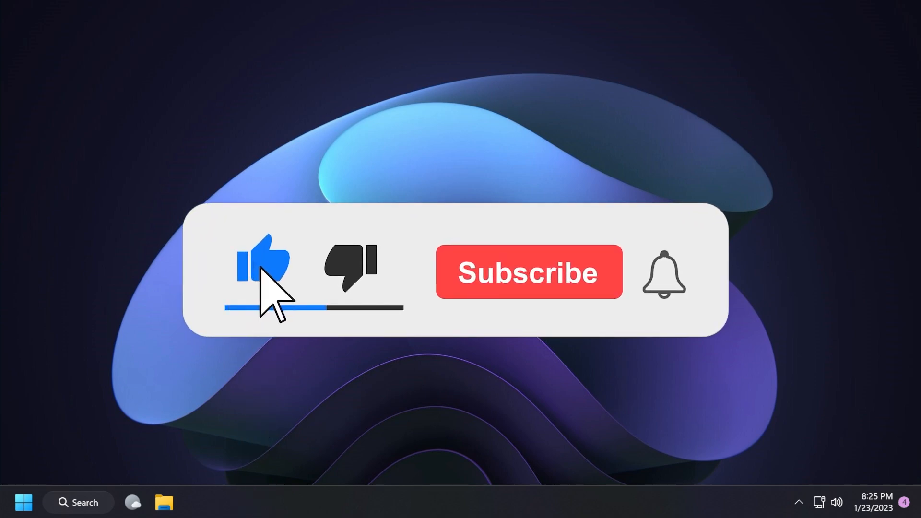
click(528, 272)
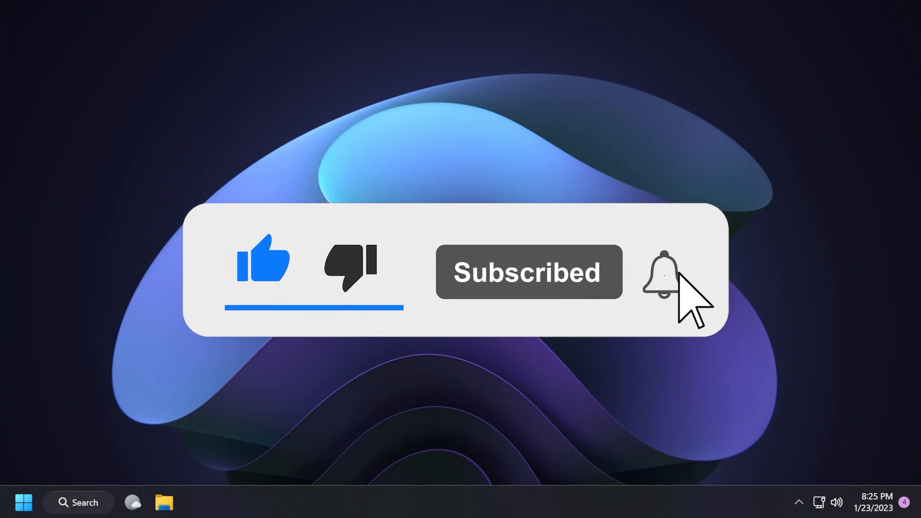